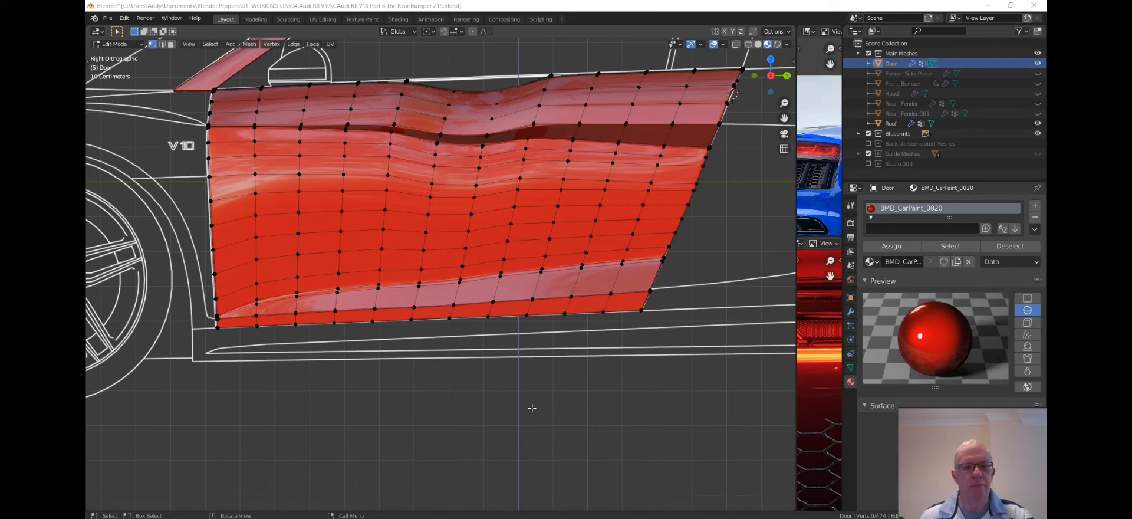
mouse_move(288, 262)
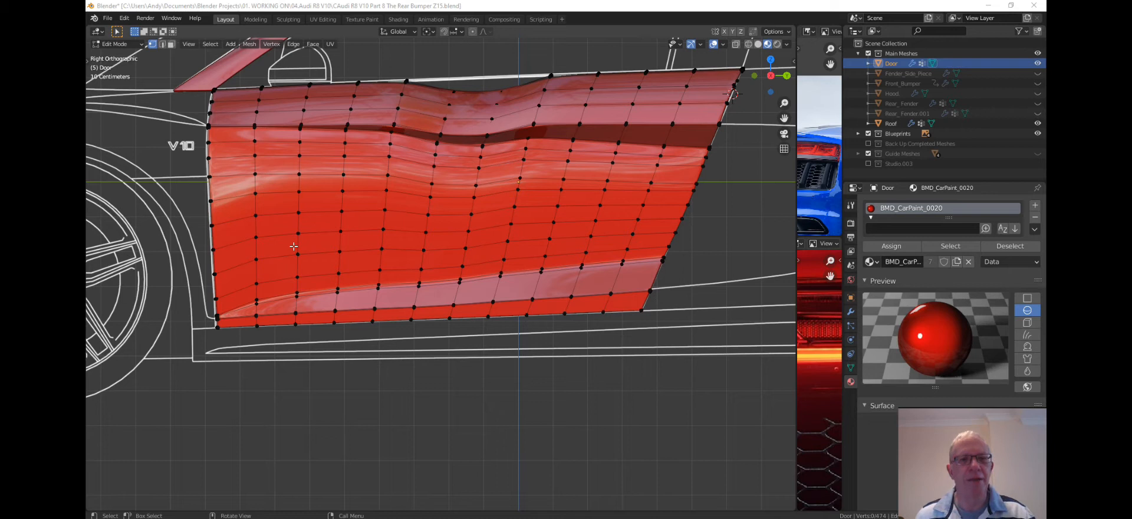
mouse_move(394, 182)
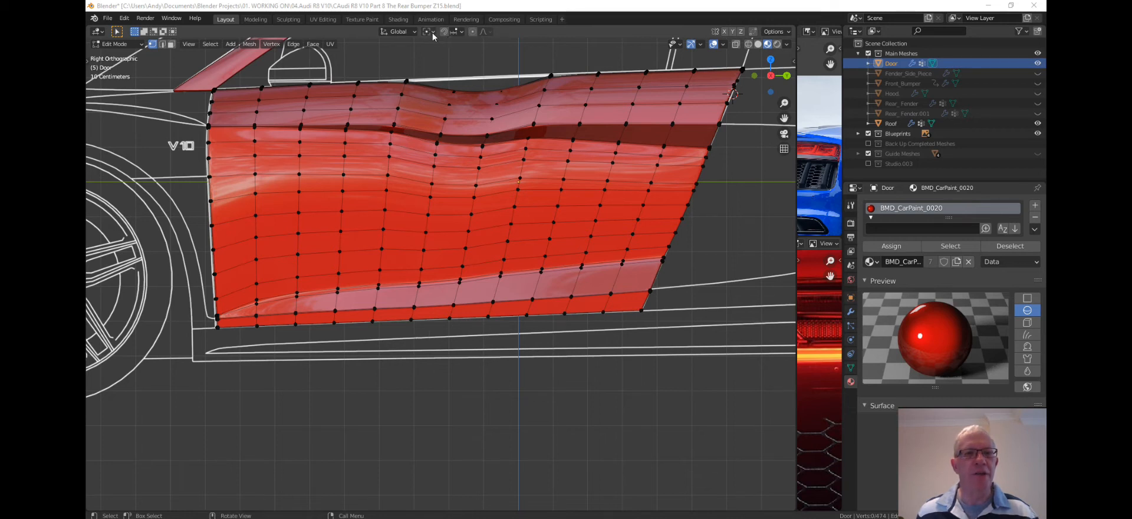
Set the Transform Pivot Point to Active Element in the viewport header
left_click(427, 31)
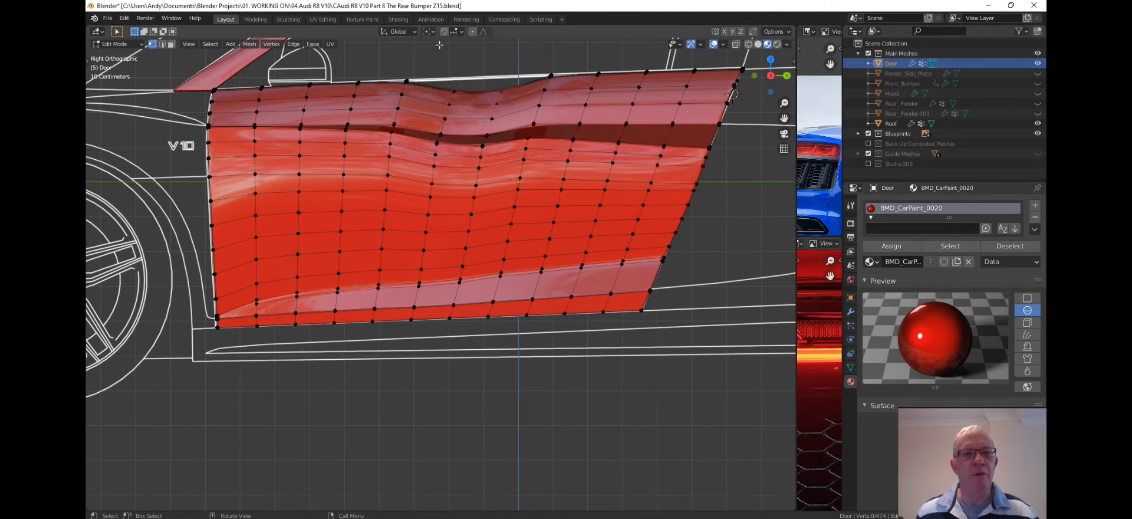
left_click(428, 31)
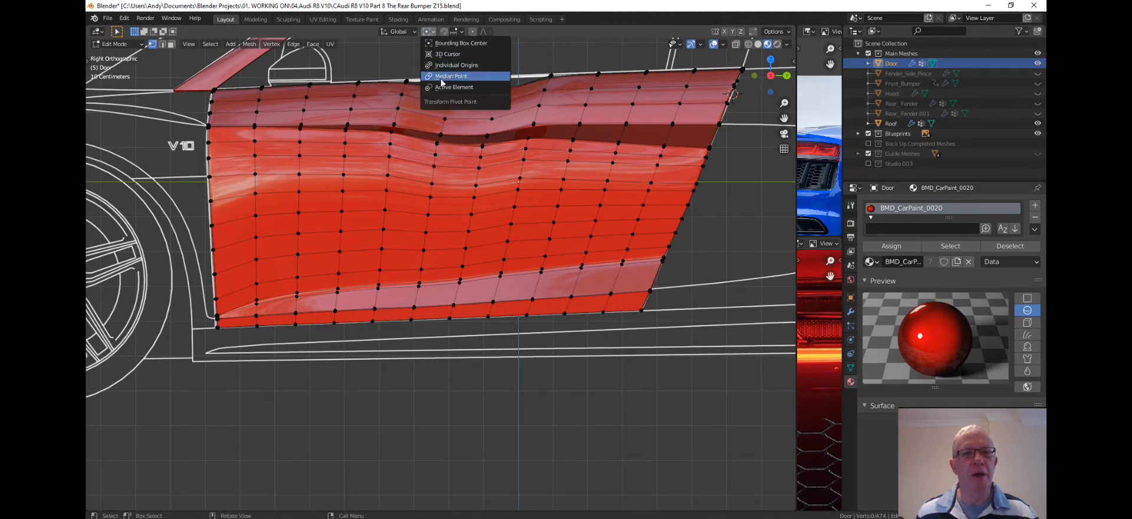
left_click(450, 75)
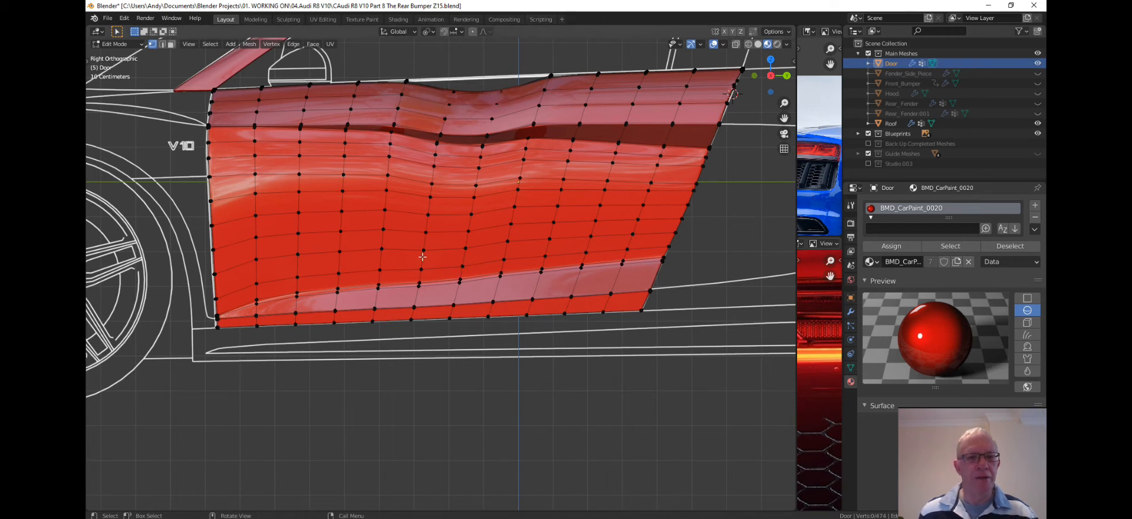
mouse_move(455, 165)
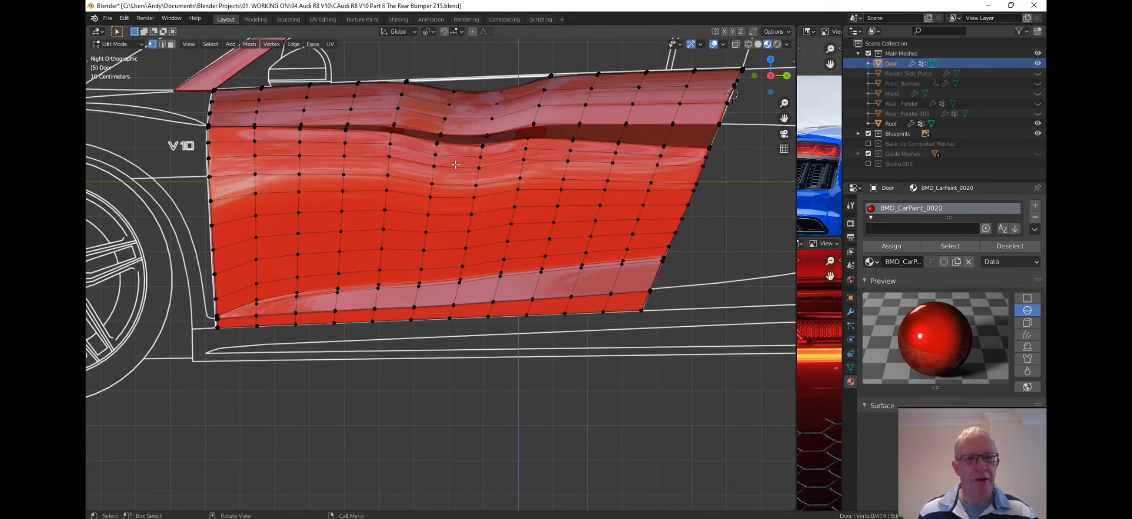
mouse_move(427, 224)
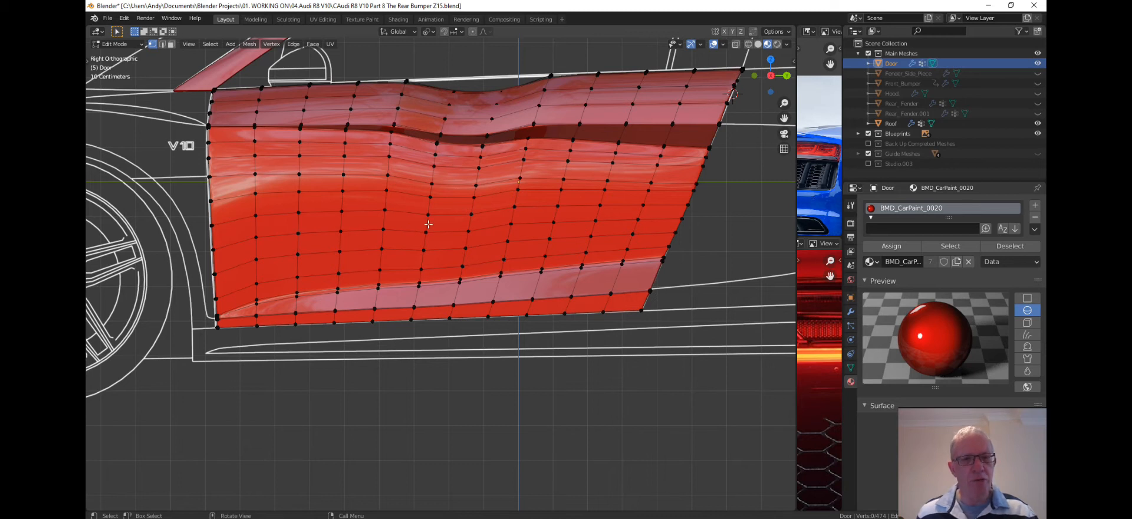
Select the vertical edge loop through the door's dent and begin scaling it
left_click(428, 224)
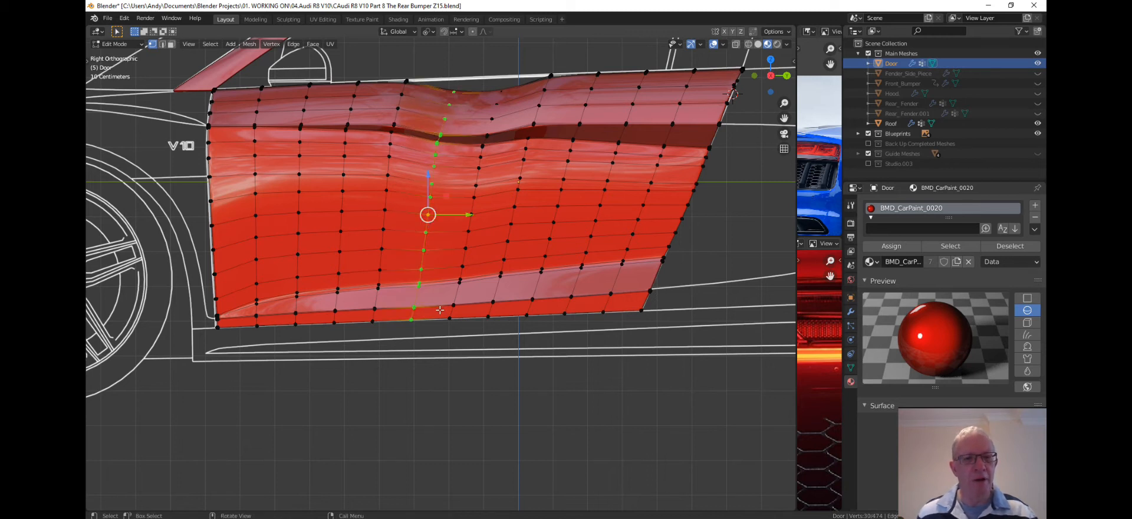
scroll("up", 3)
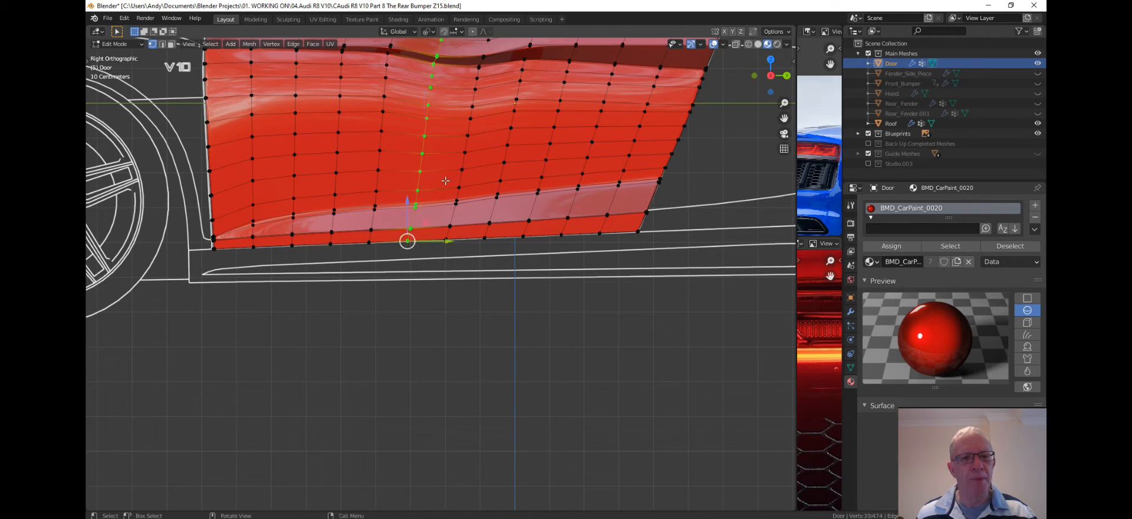
mouse_move(455, 209)
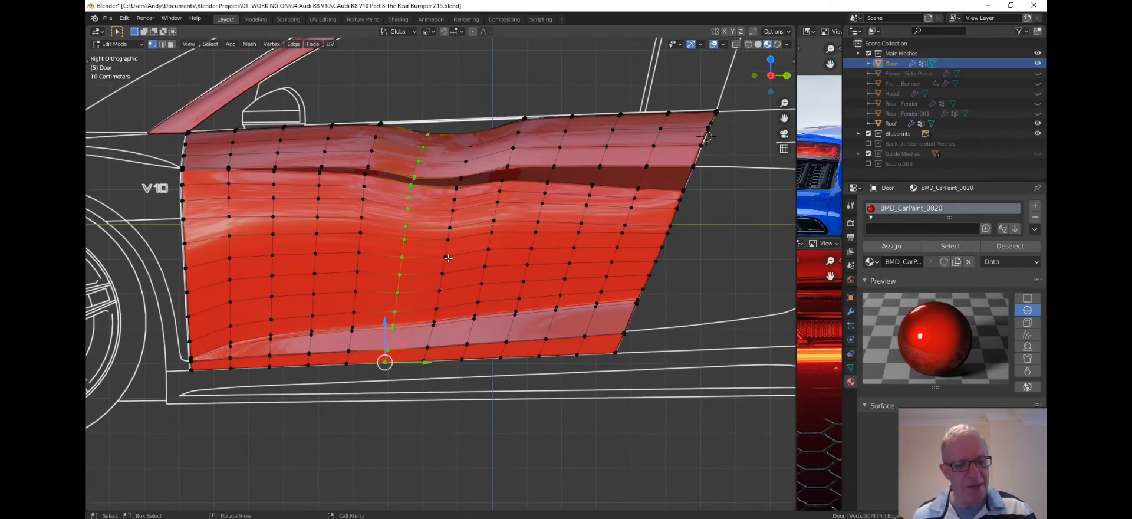
key("s")
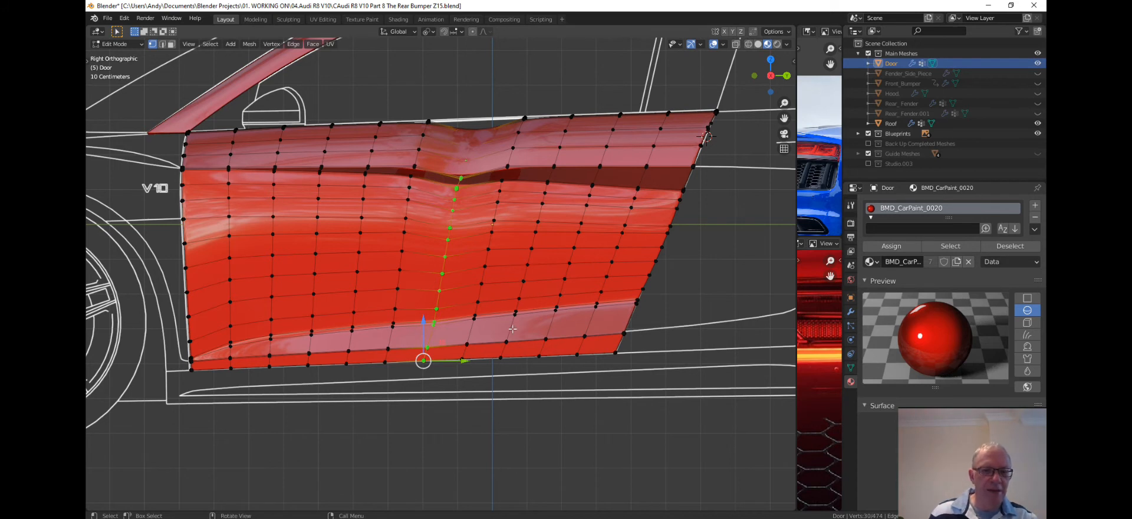
mouse_move(377, 350)
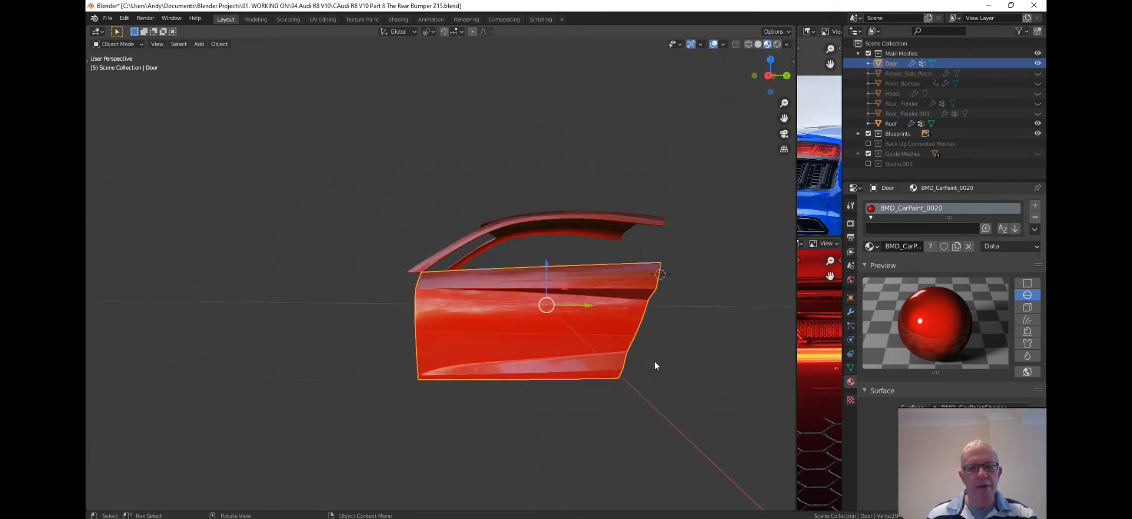
Make the Roof object the active object in Object Mode
left_click(636, 411)
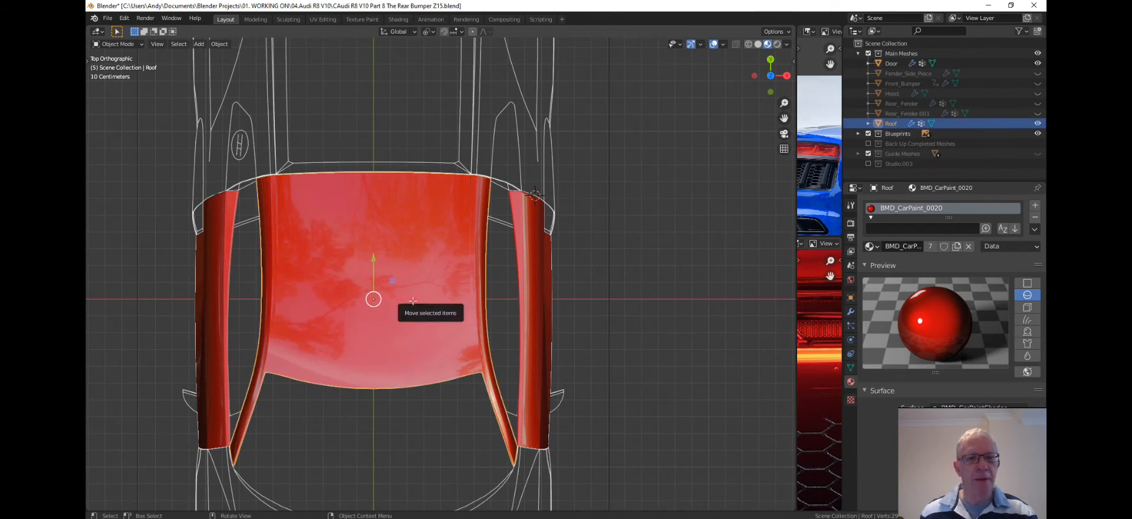
Enter Edit Mode on the roof and select a horizontal edge loop across it
key("Tab")
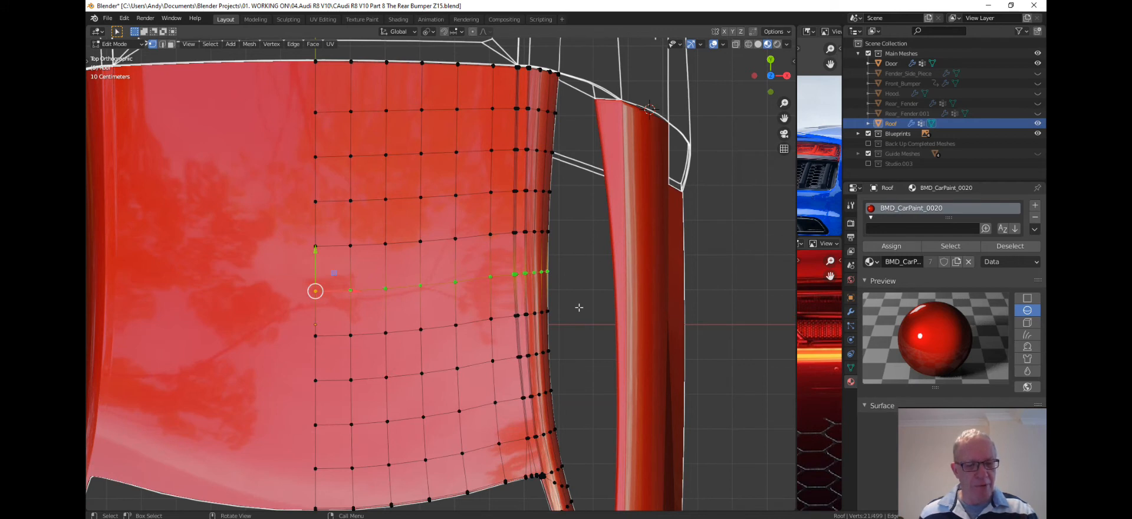
mouse_move(310, 308)
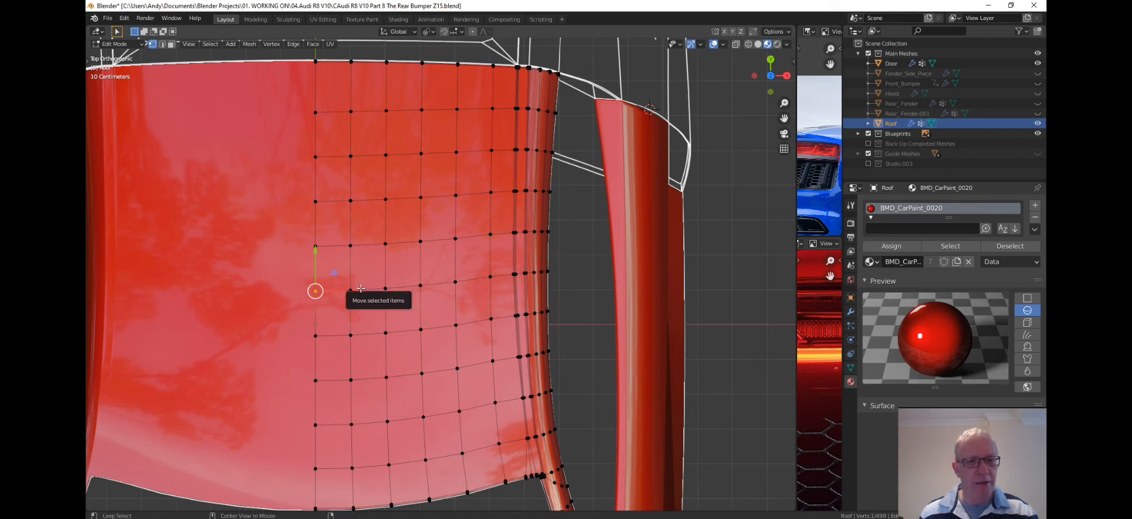
left_click(350, 292)
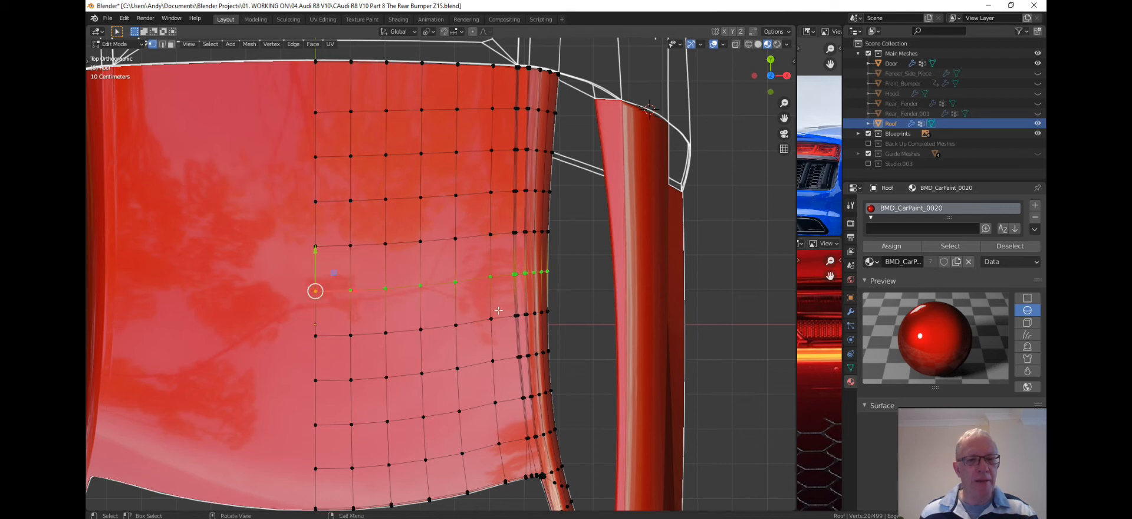
Scale the roof loop along X toward its active vertex, then start moving it
key("s")
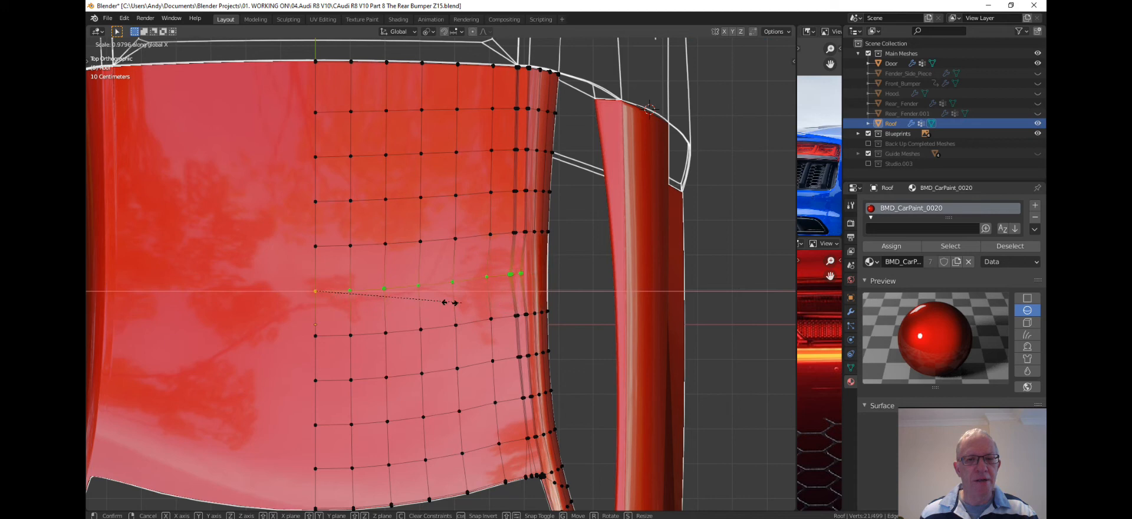
left_click_drag(456, 302, 408, 302)
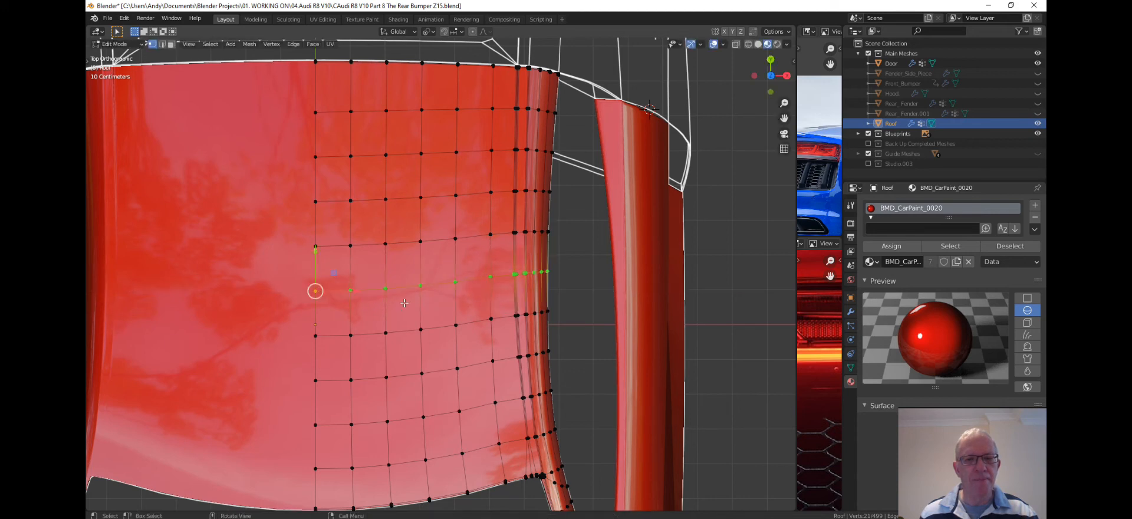
key("g")
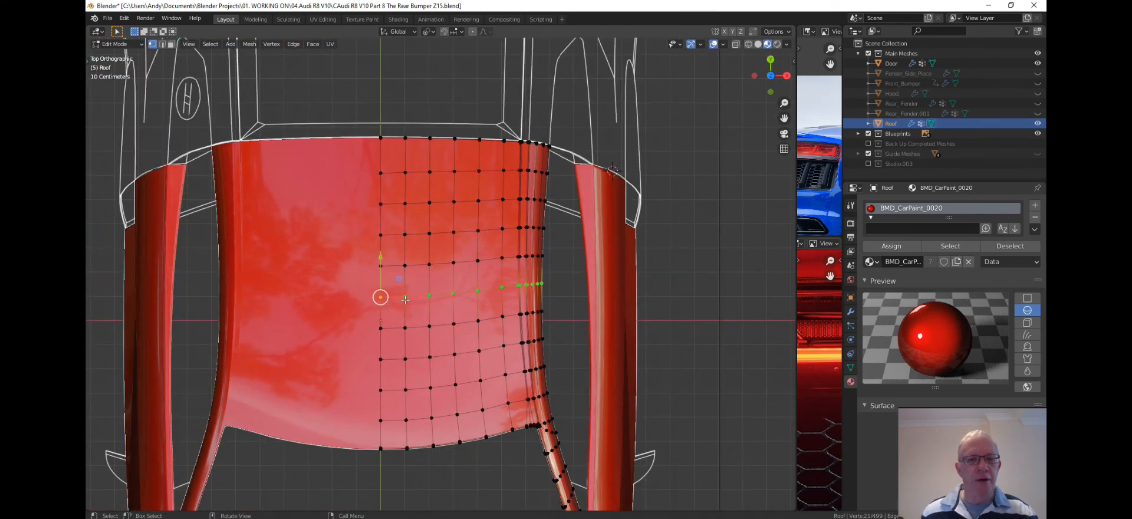
mouse_move(429, 324)
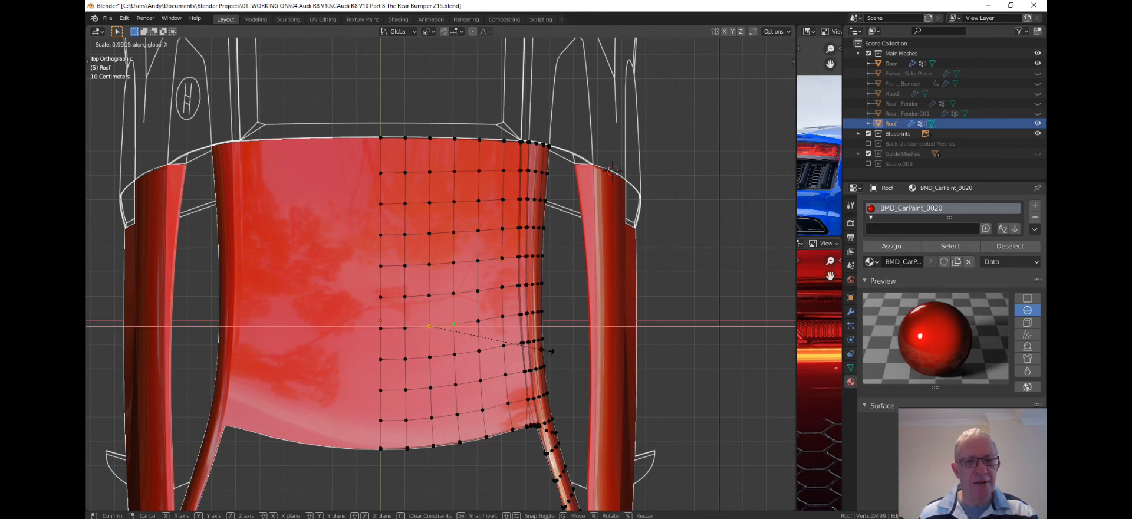
mouse_move(509, 345)
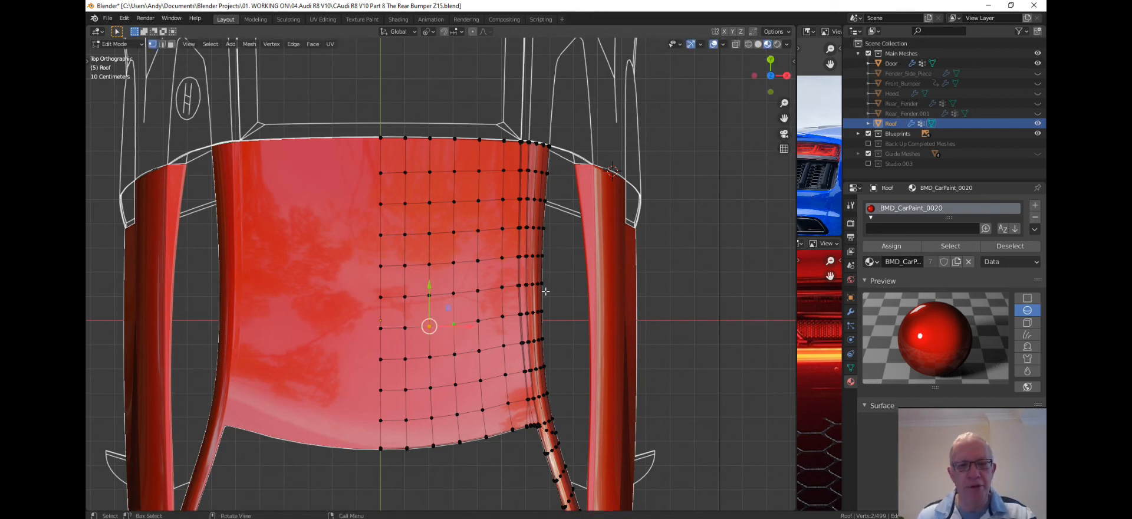
mouse_move(650, 271)
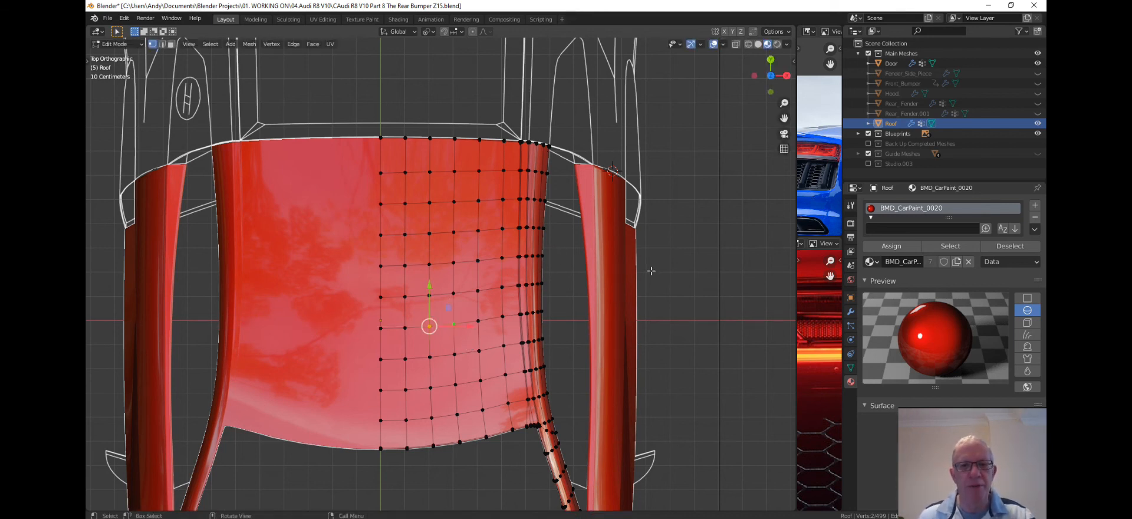